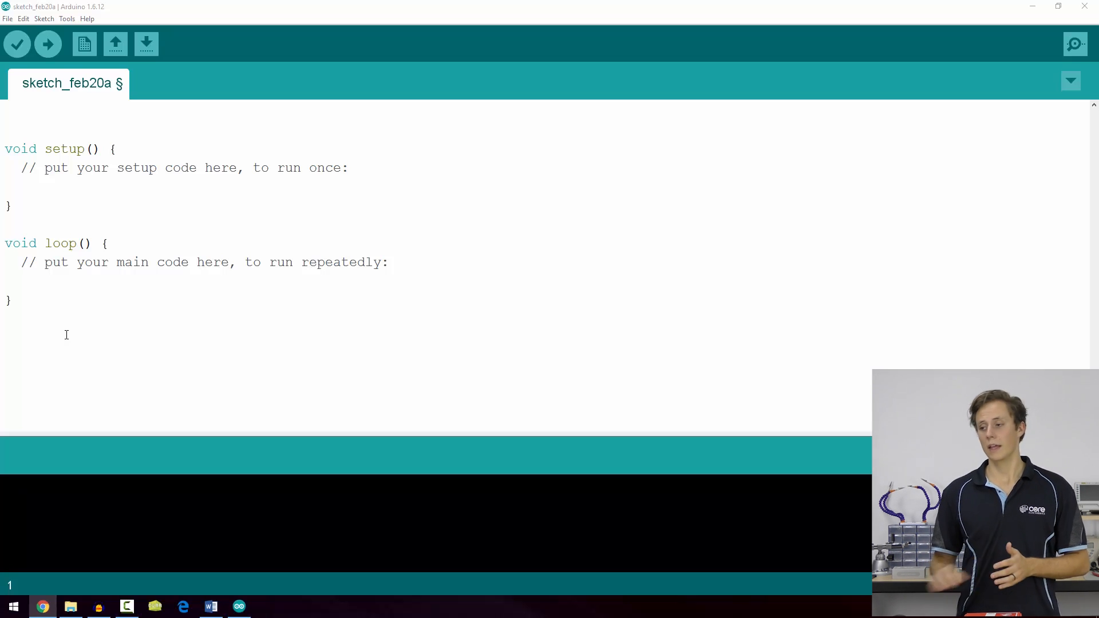
- Select the setup() function from 'void setup()' down to its closing brace
left_click_drag(5, 149, 11, 205)
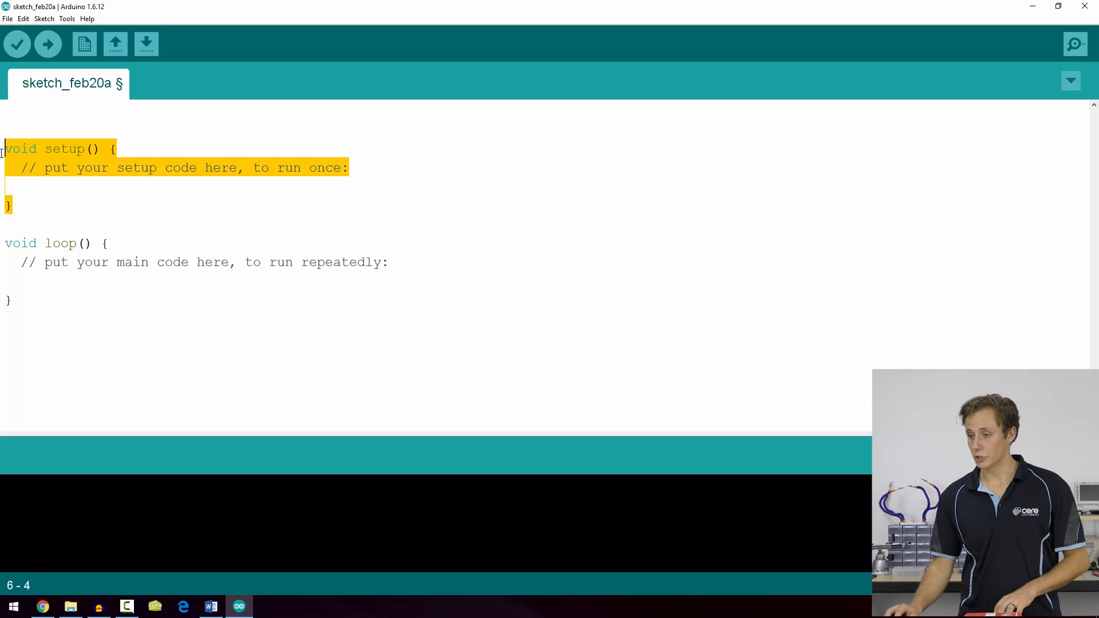